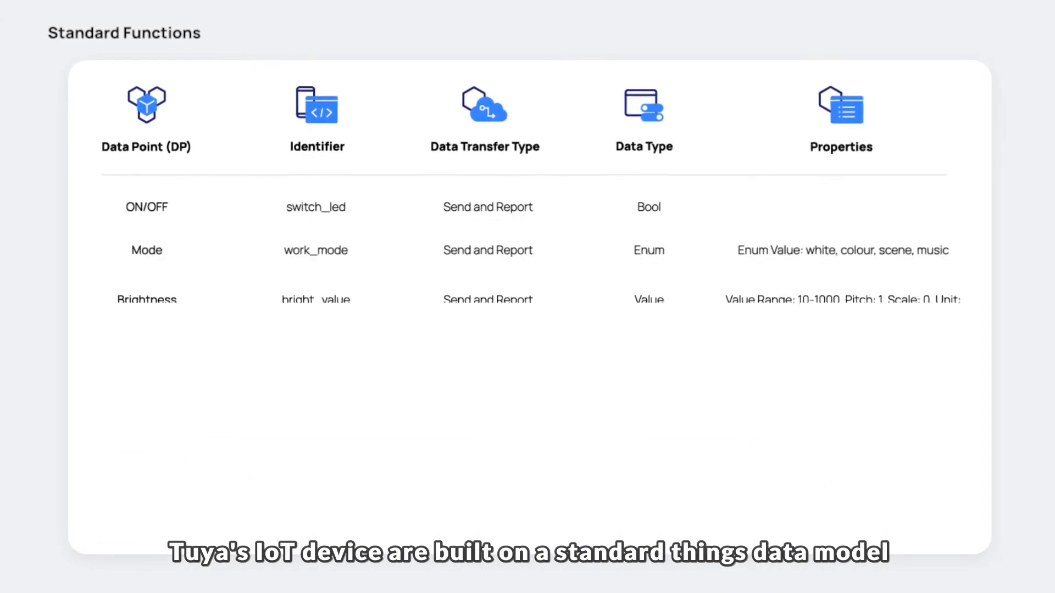
- From the Home device list, use the + icon and Add Device to reach the manual device-type list
scroll(down, 3)
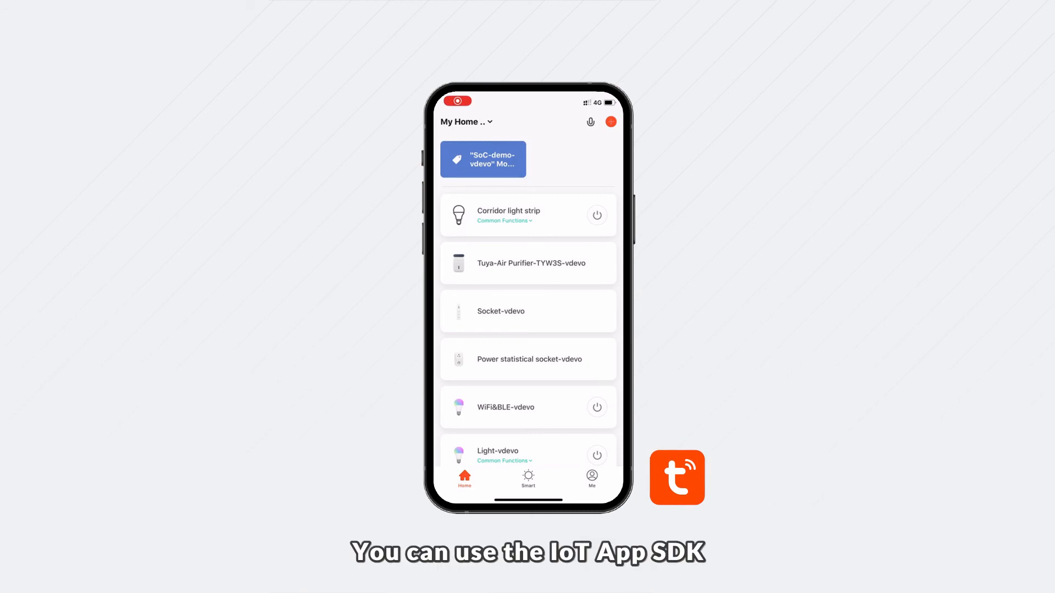
click(610, 122)
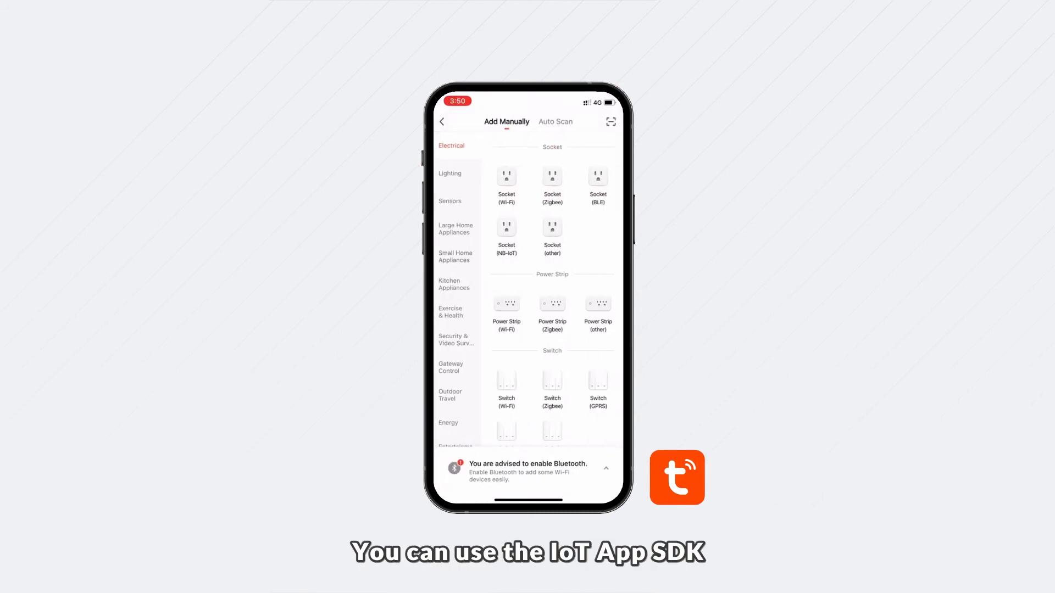